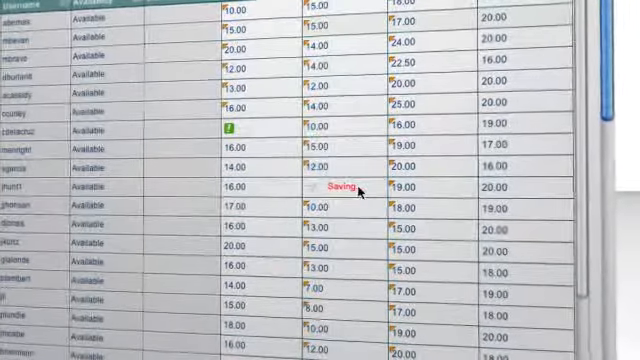
- Enter a quiz score directly in a Grade Center grid cell and save it
right_click(335, 190)
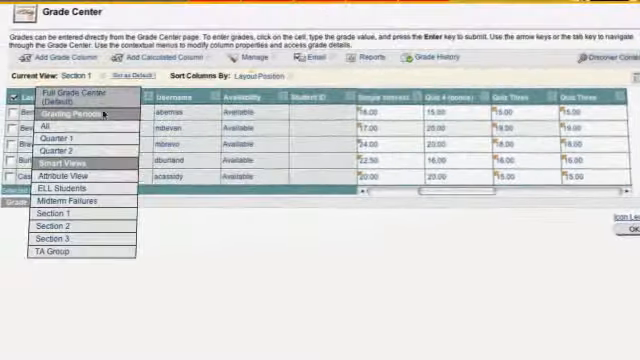
- Show the Current View list of saved views, grading periods, sections and smart views
left_click(71, 147)
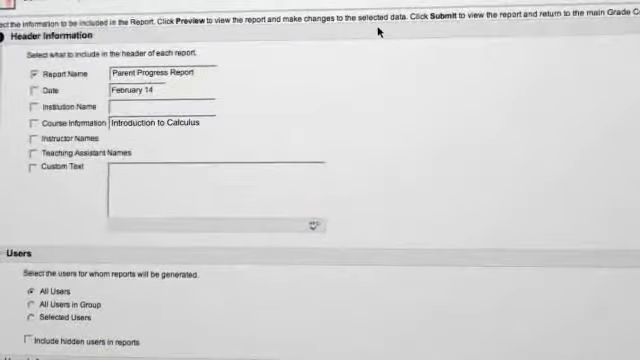
- Review the generated Parent Progress Reports for Introduction to Calculus, one per student
scroll("down", 3)
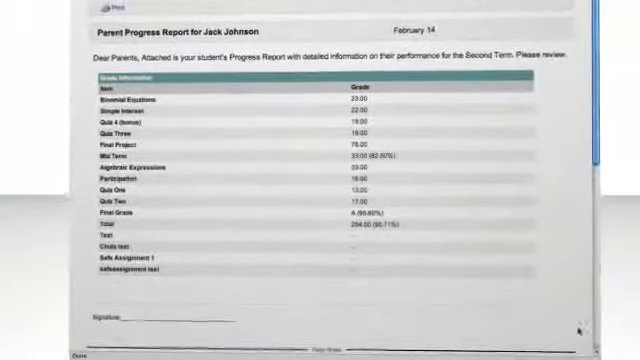
scroll("down", 3)
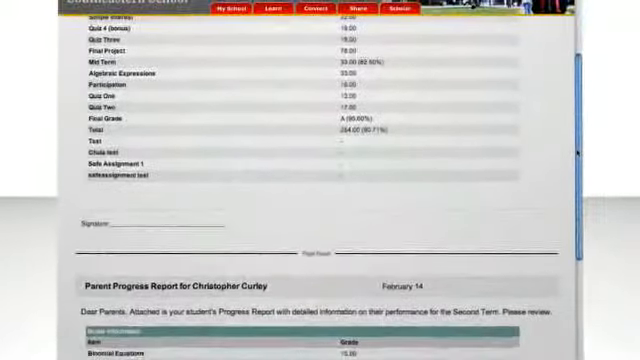